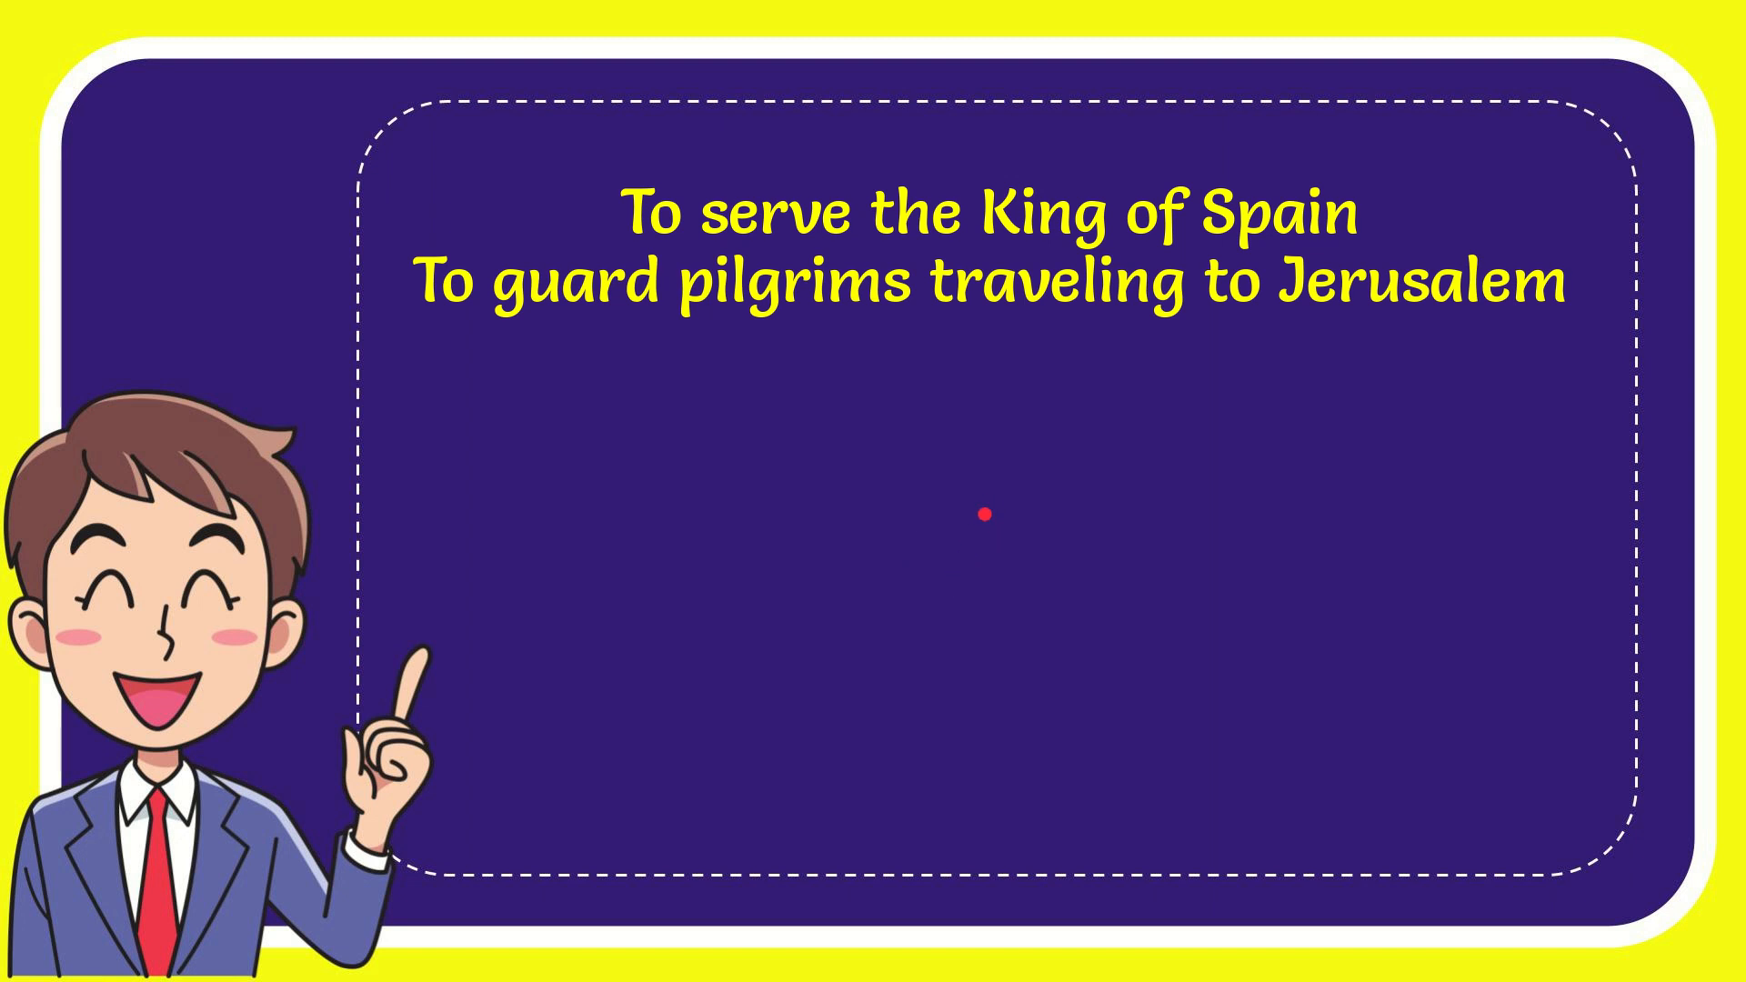
{"action": "mouse_move", "coordinate": [1033, 291]}
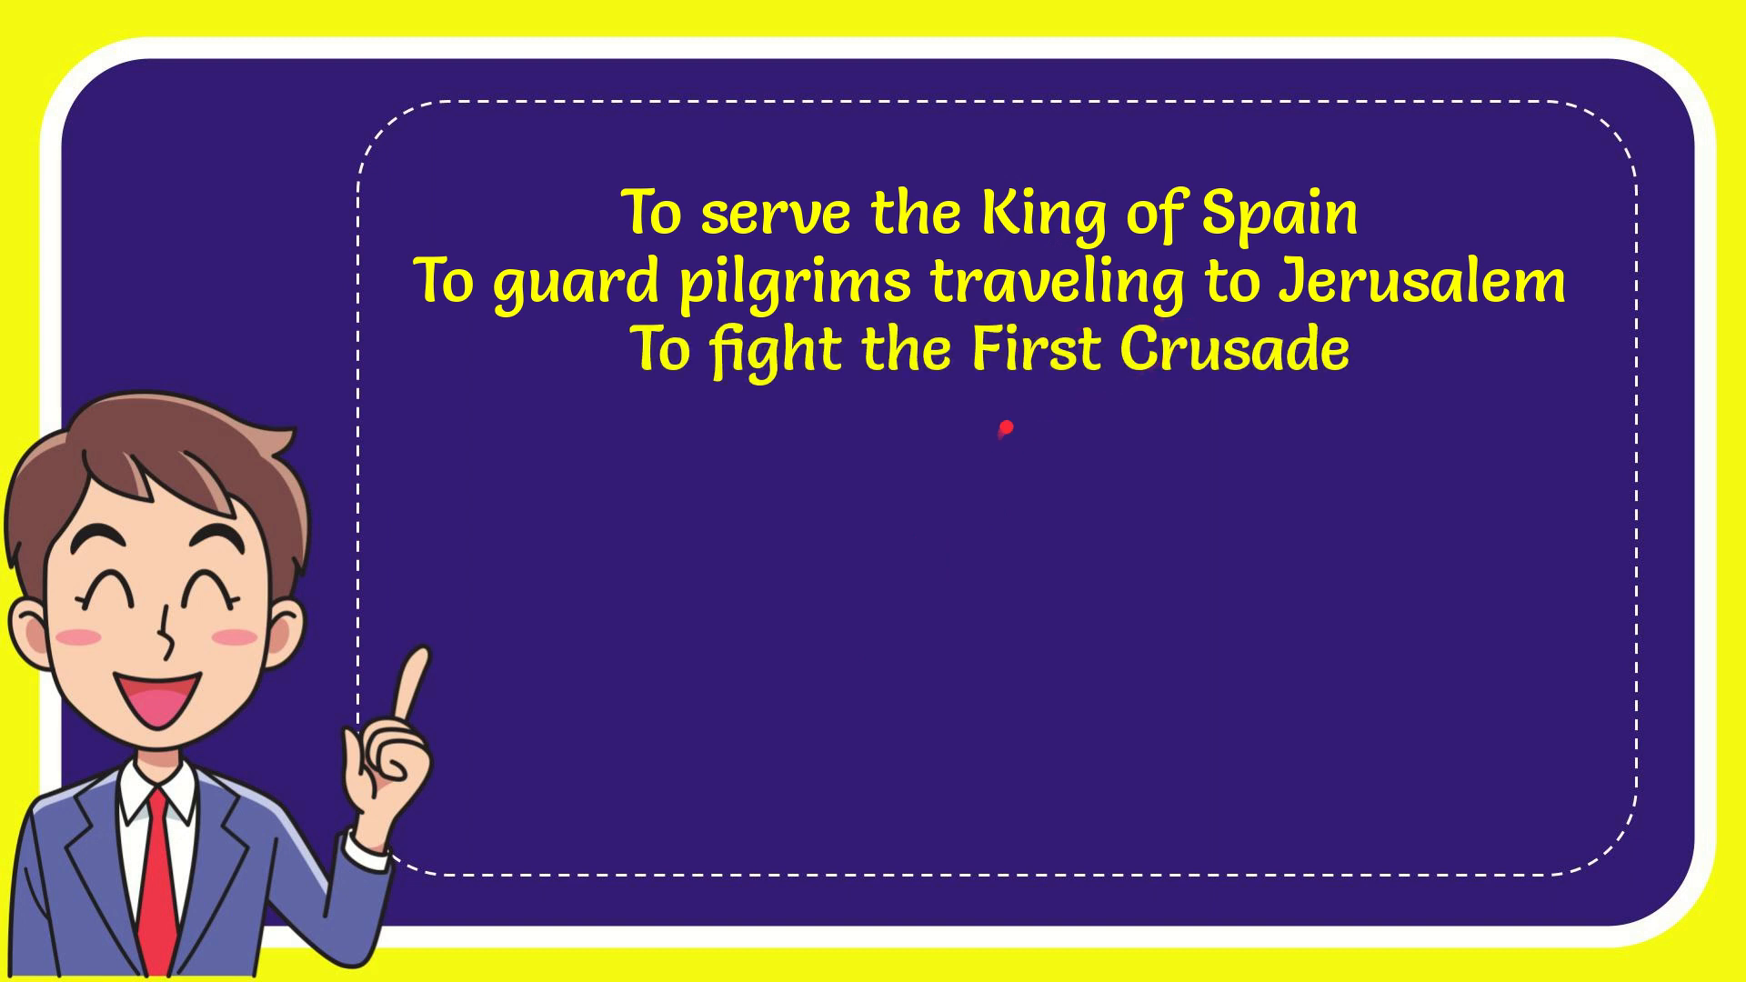
{"action": "mouse_move", "coordinate": [1020, 435]}
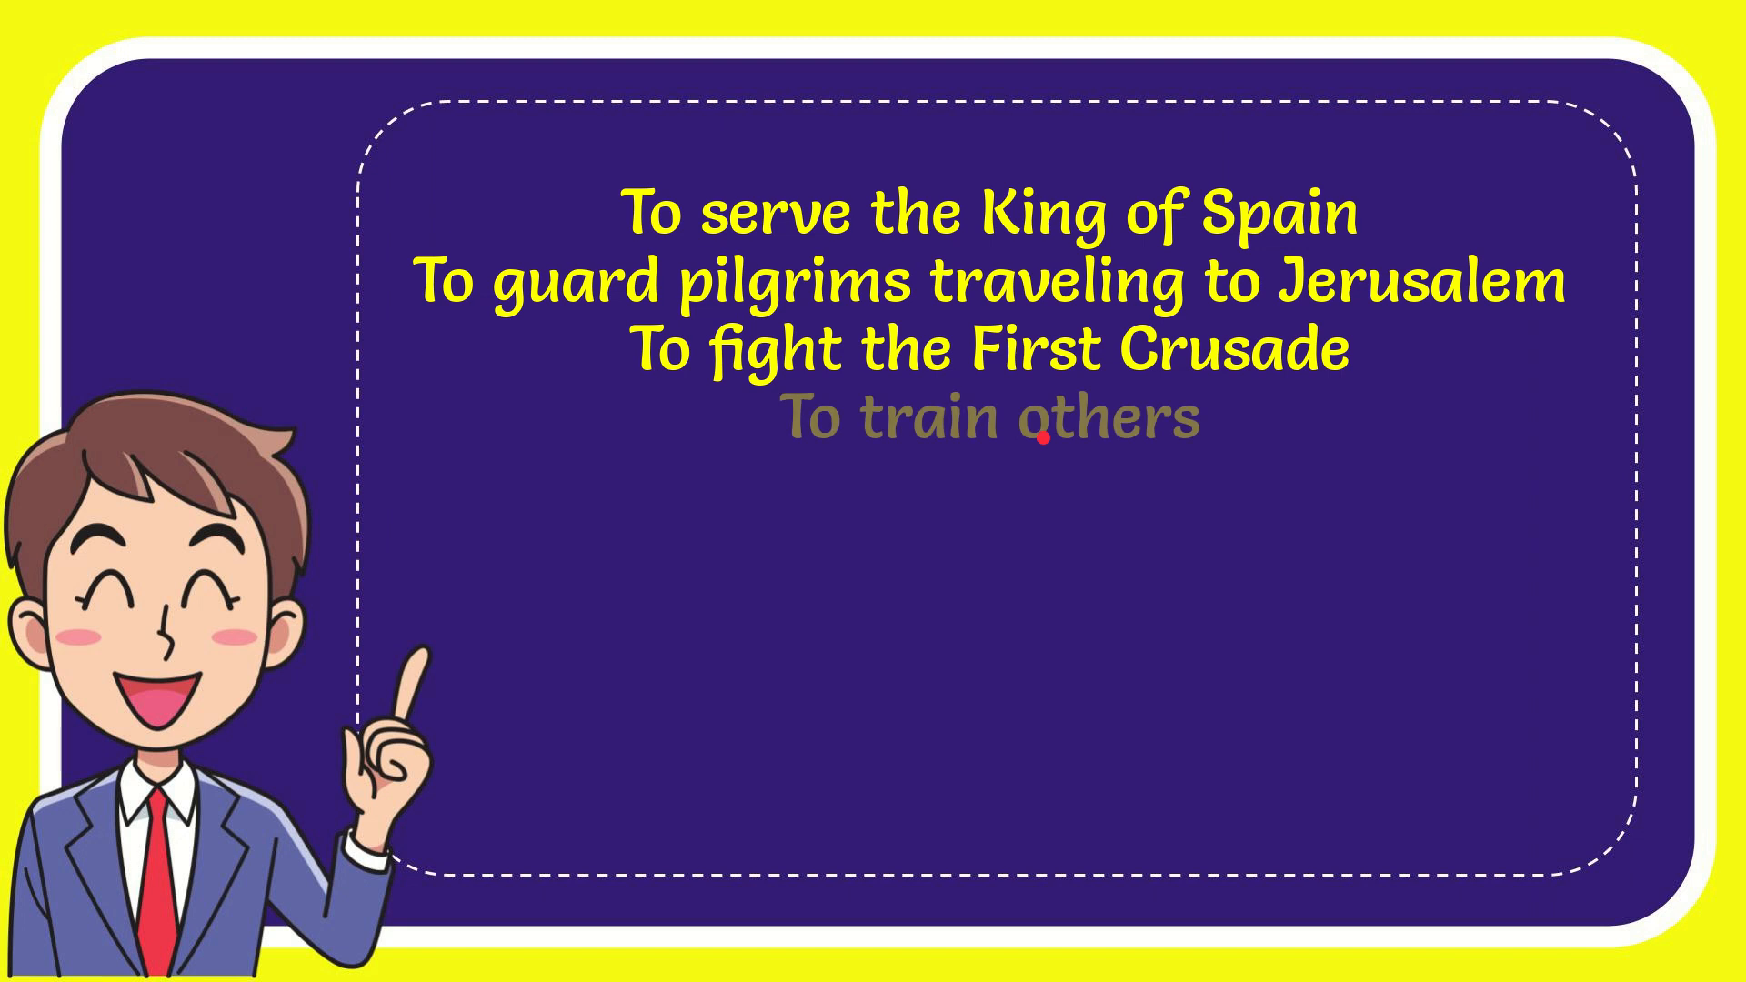
Play the quiz card until the fourth answer option, To train others, is listed.
{"action": "left_click", "coordinate": [991, 434]}
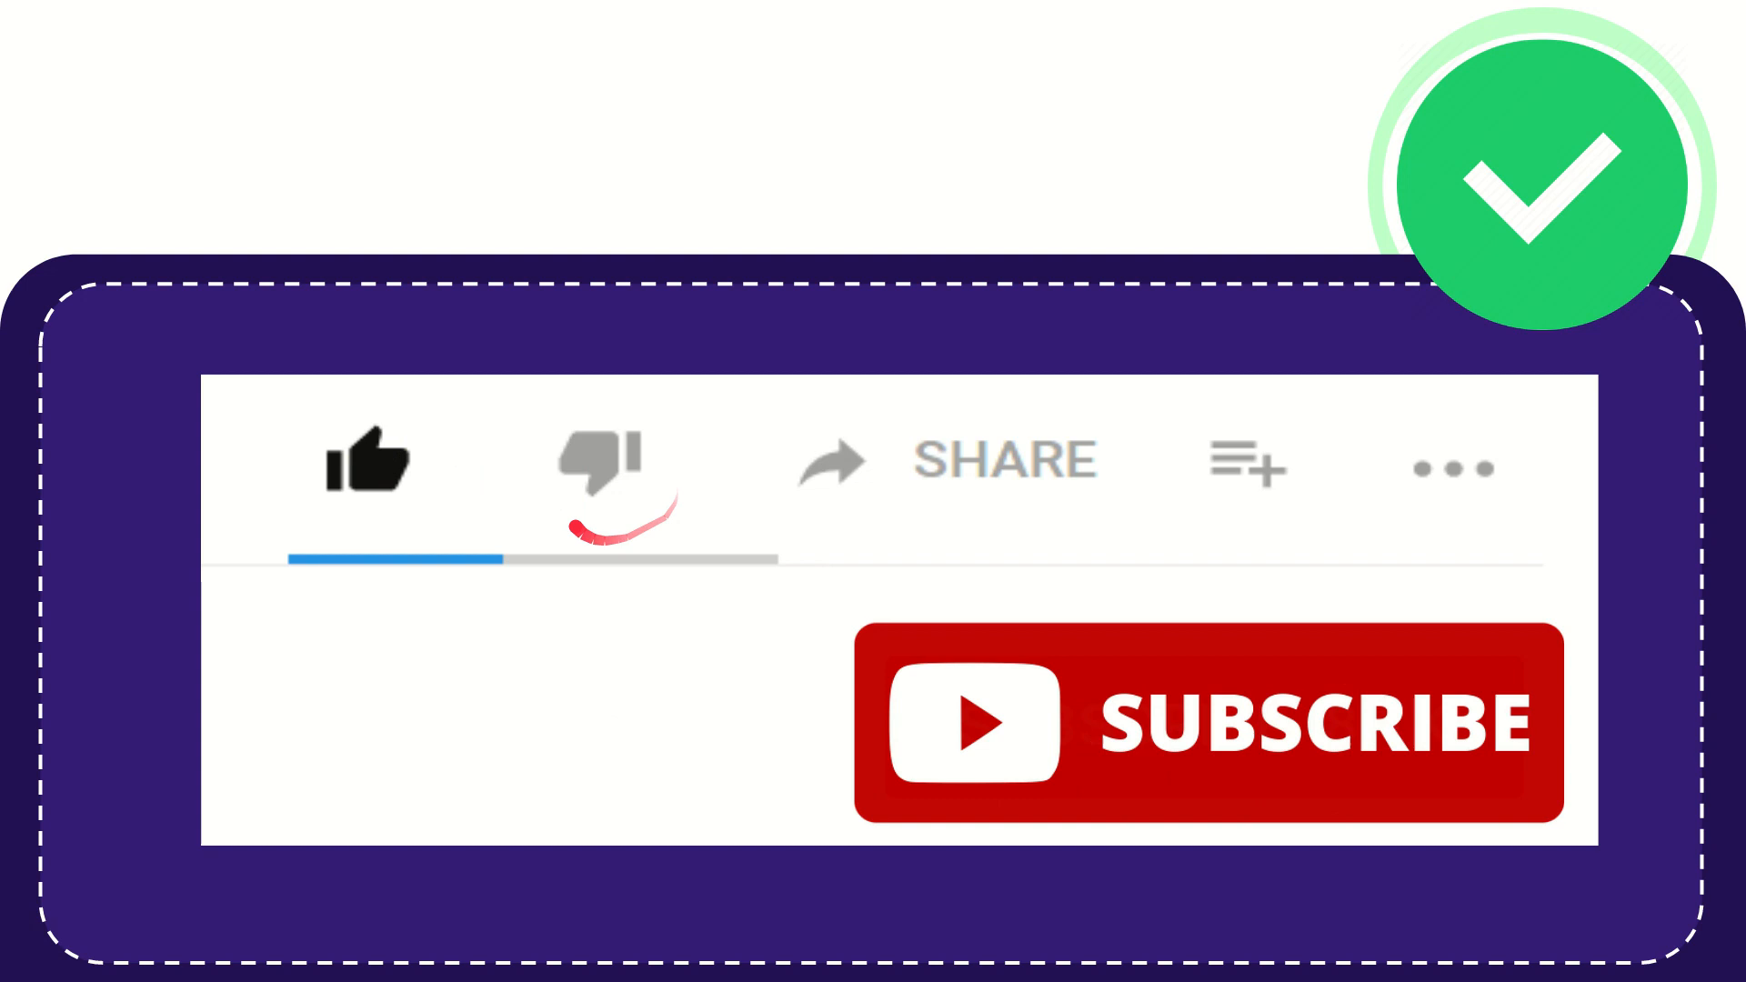
Continue playback through to the like, share and subscribe outro card.
{"action": "left_click", "coordinate": [602, 462]}
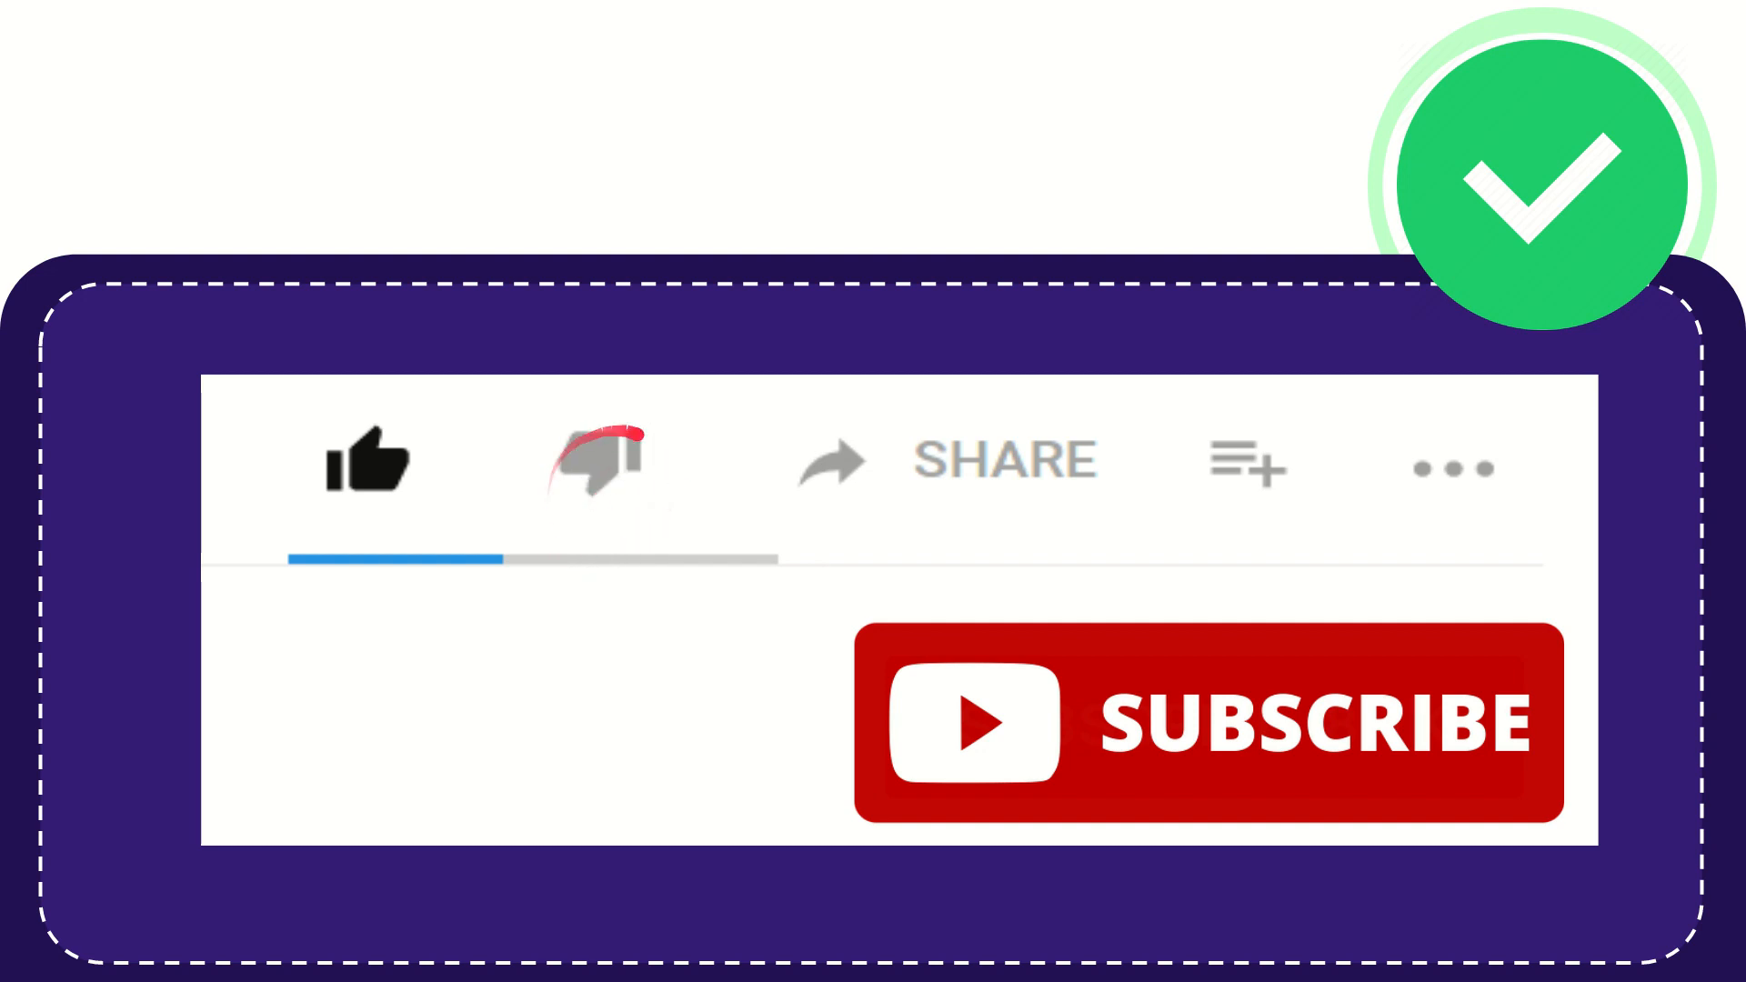
{"action": "left_click", "coordinate": [602, 462]}
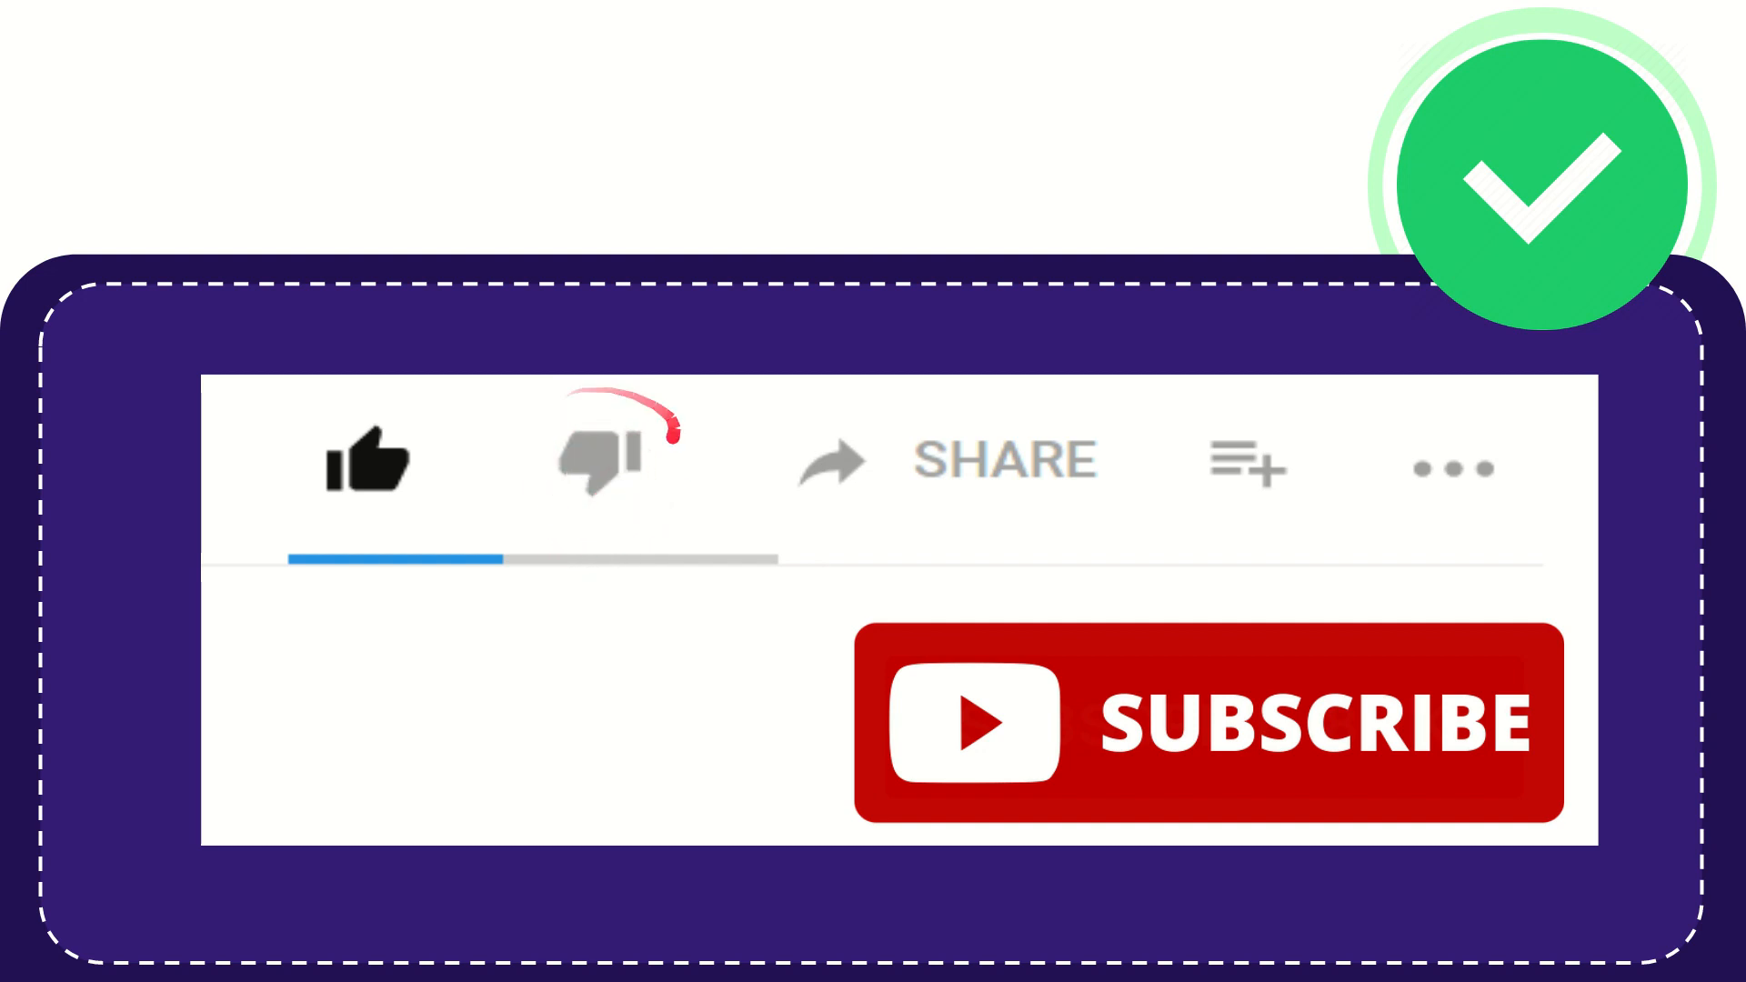
{"action": "left_click", "coordinate": [602, 462]}
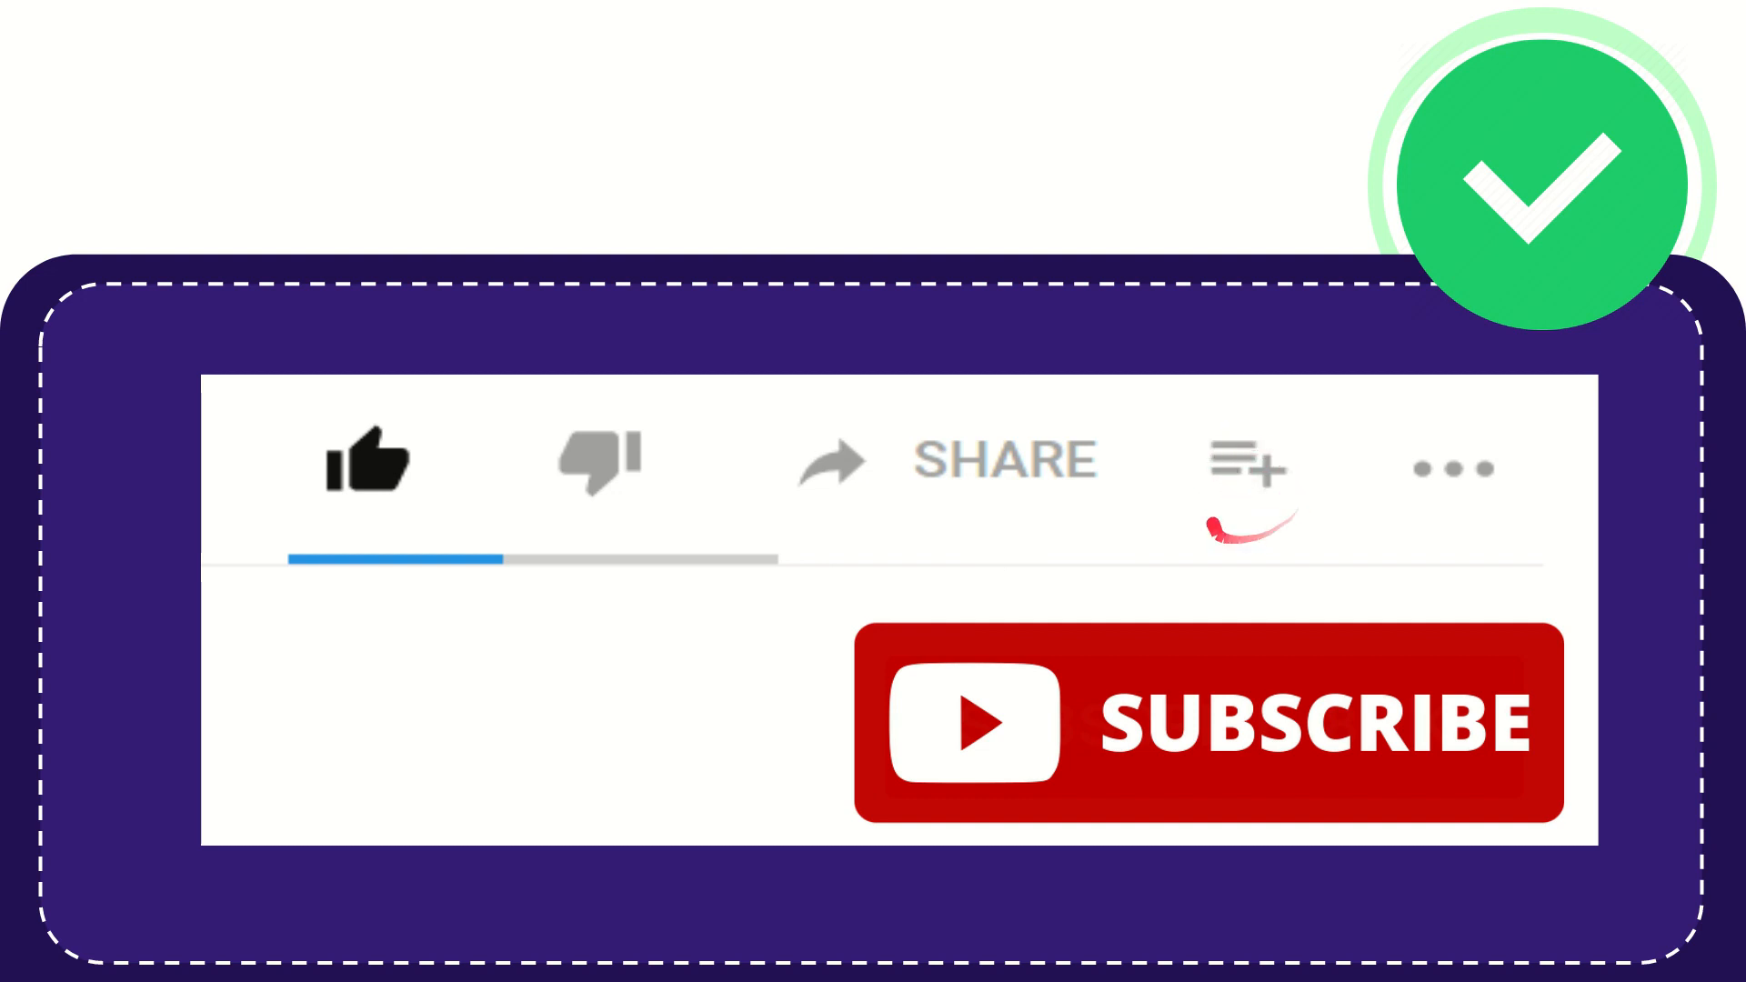
{"action": "mouse_move", "coordinate": [1454, 513]}
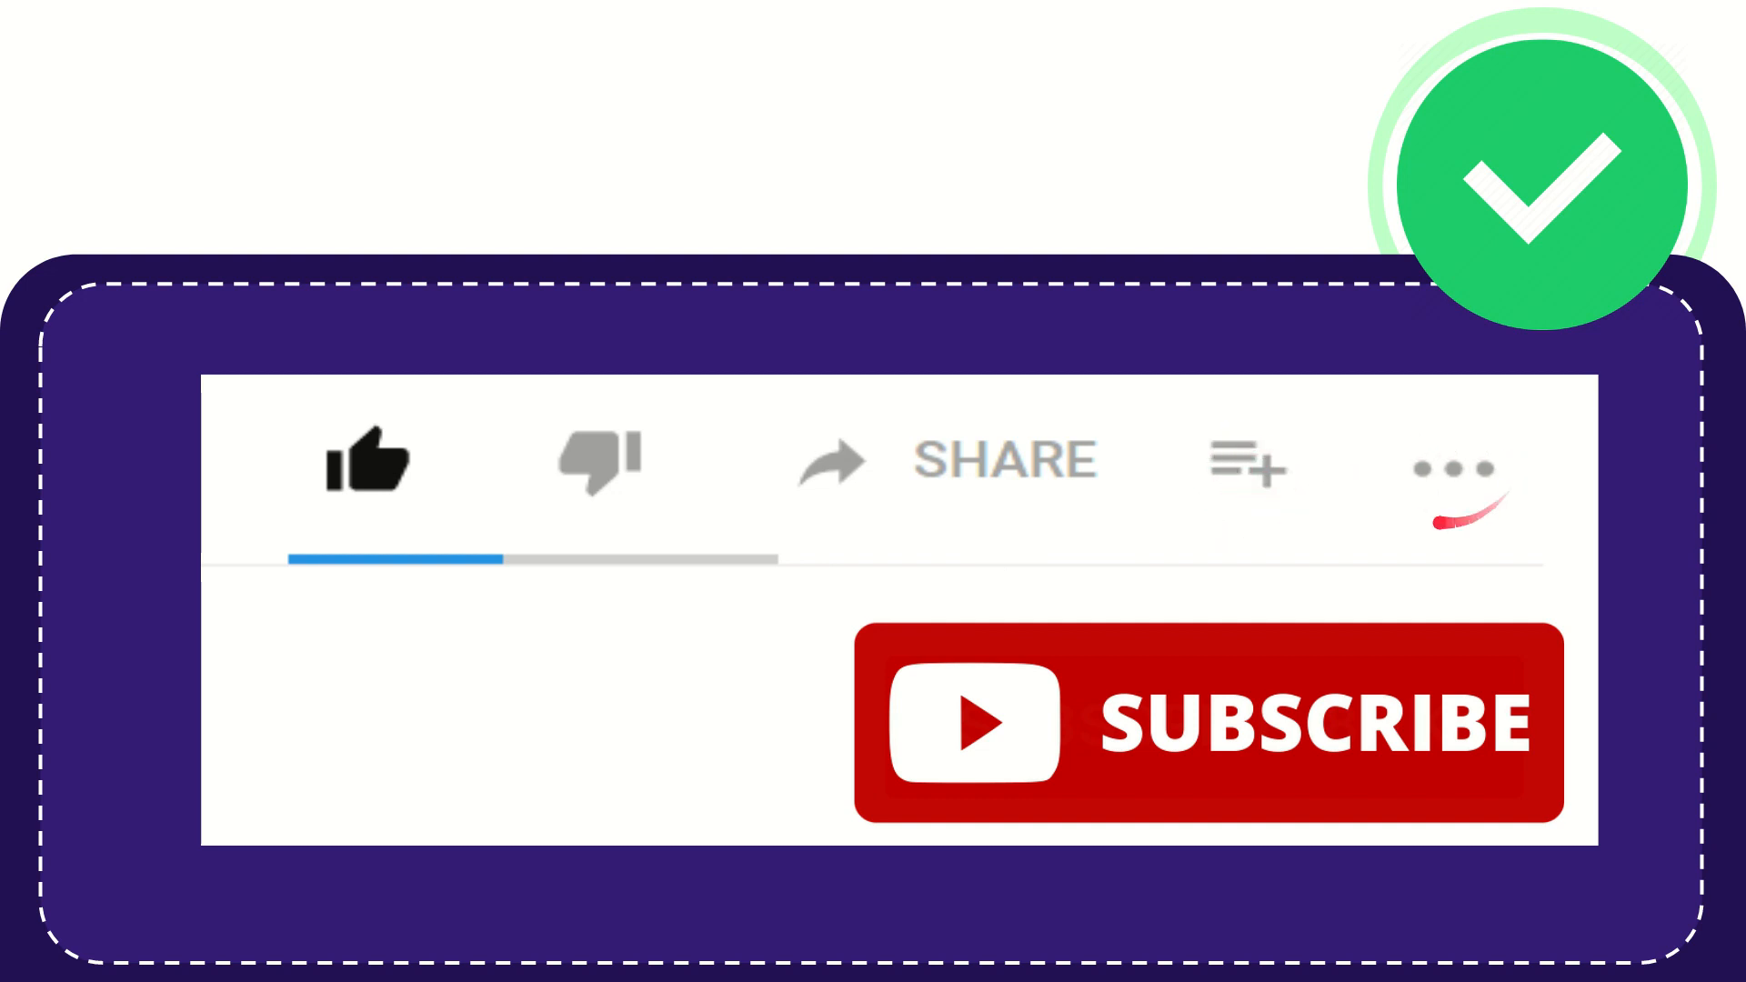